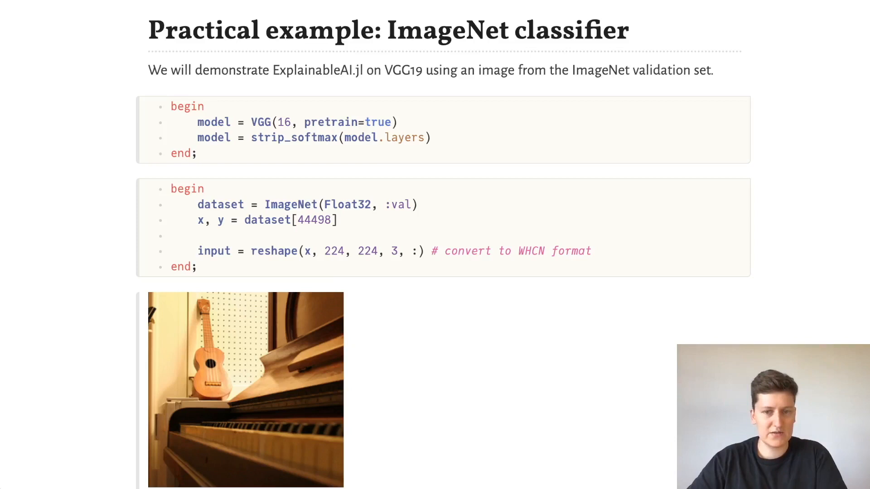
- Scroll past the VGG model, piano image and classification cells to 'Creating an analyzer'
{"action": "scroll", "scroll_direction": "down", "scroll_amount": 3}
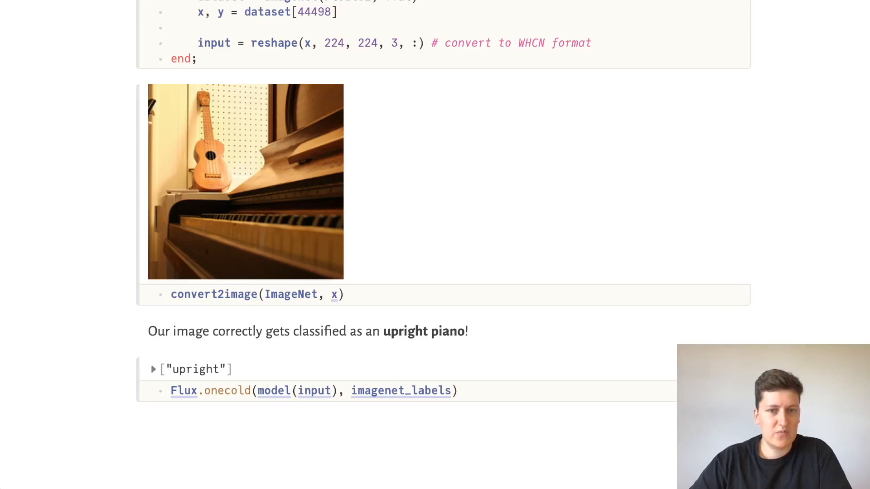
{"action": "scroll", "scroll_direction": "down", "scroll_amount": 3}
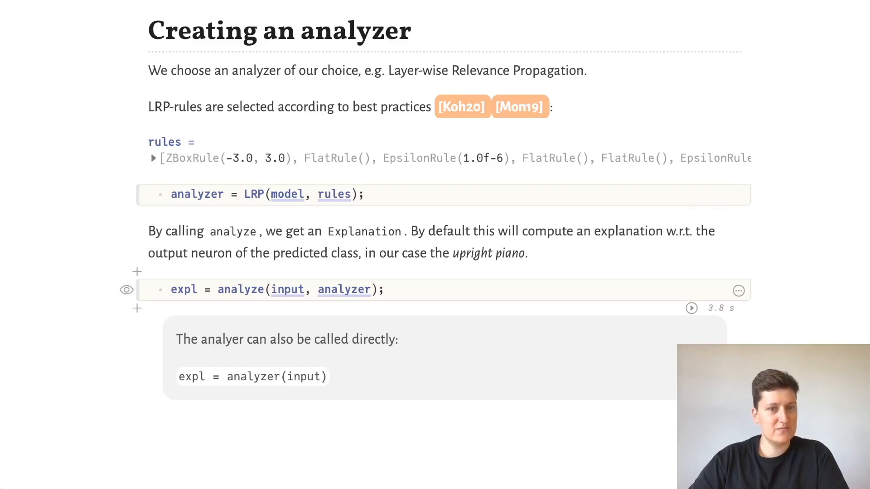
- Scroll past the Explanation array output to the 'Explaining the classification' heatmap
{"action": "left_click", "coordinate": [126, 289]}
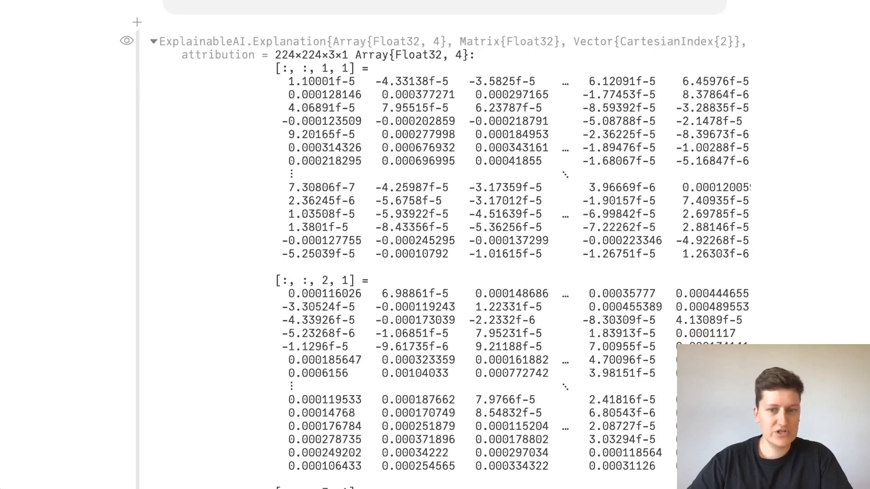
{"action": "scroll", "scroll_direction": "down", "scroll_amount": 3}
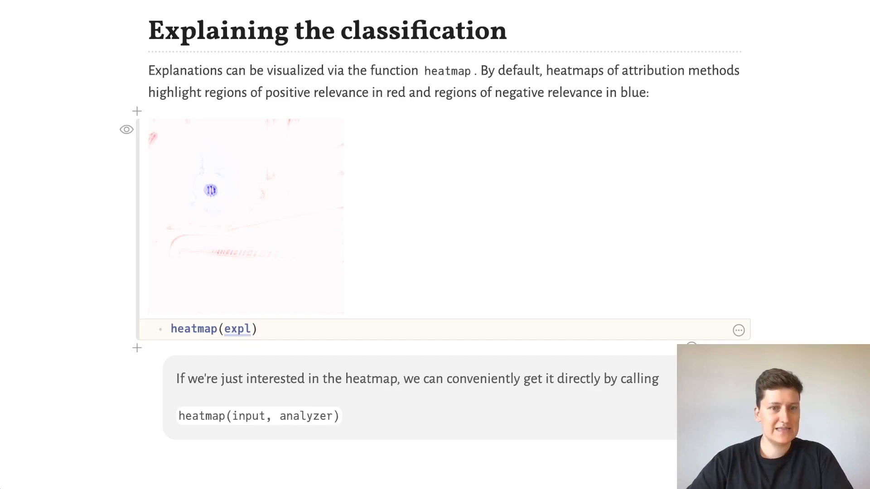
- Scroll to 'Output neuron selection' showing the neuron 403 acoustic guitar heatmap
{"action": "scroll", "scroll_direction": "down", "scroll_amount": 3}
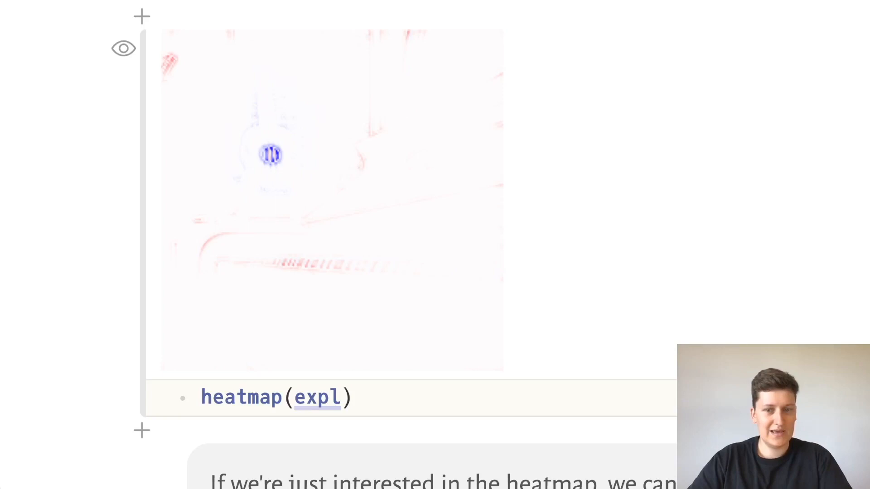
{"action": "scroll", "scroll_direction": "up", "scroll_amount": 3}
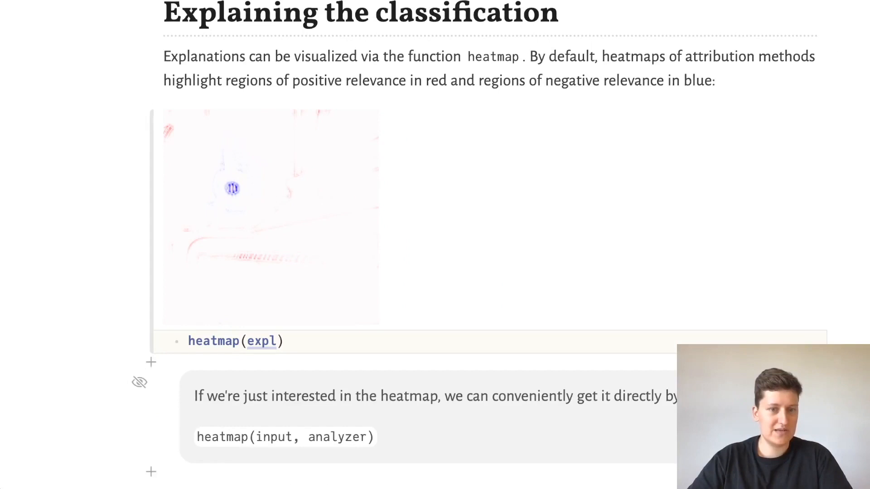
{"action": "scroll", "scroll_direction": "down", "scroll_amount": 3}
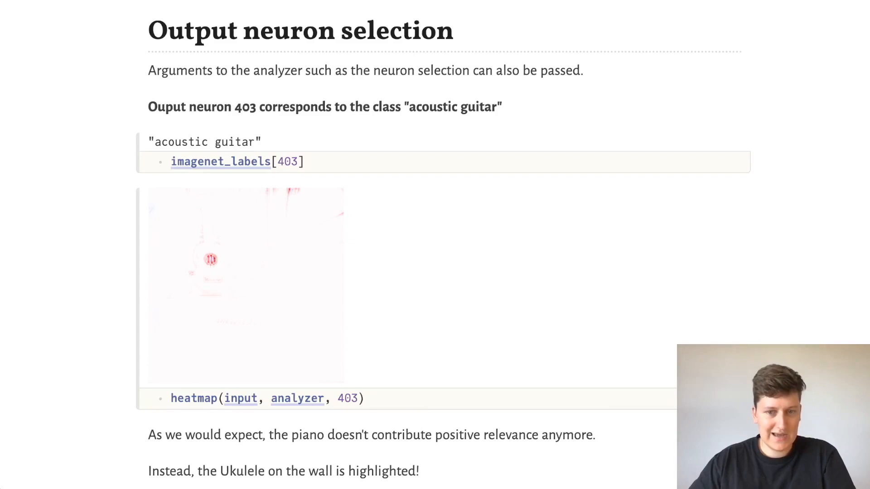
- Scroll through the Heatmapping section past the ColorSchemes.jet and ColorSchemes.hot heatmaps
{"action": "scroll", "scroll_direction": "down", "scroll_amount": 3}
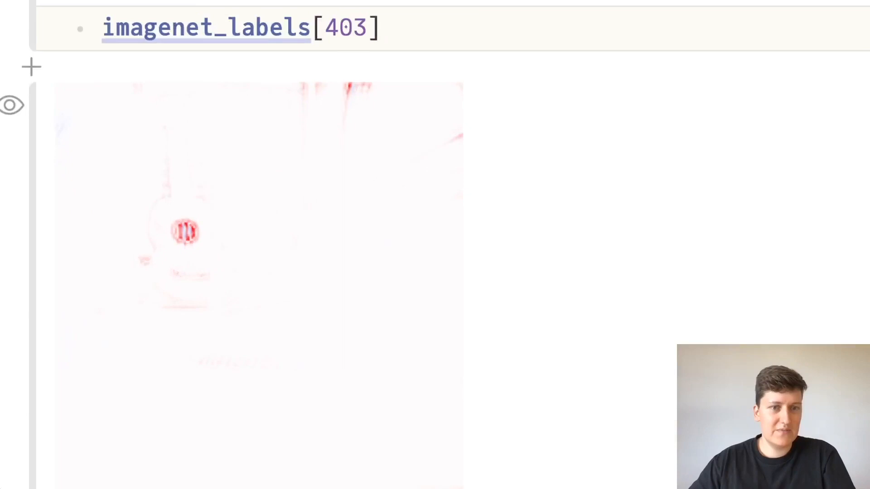
{"action": "scroll", "scroll_direction": "down", "scroll_amount": 3}
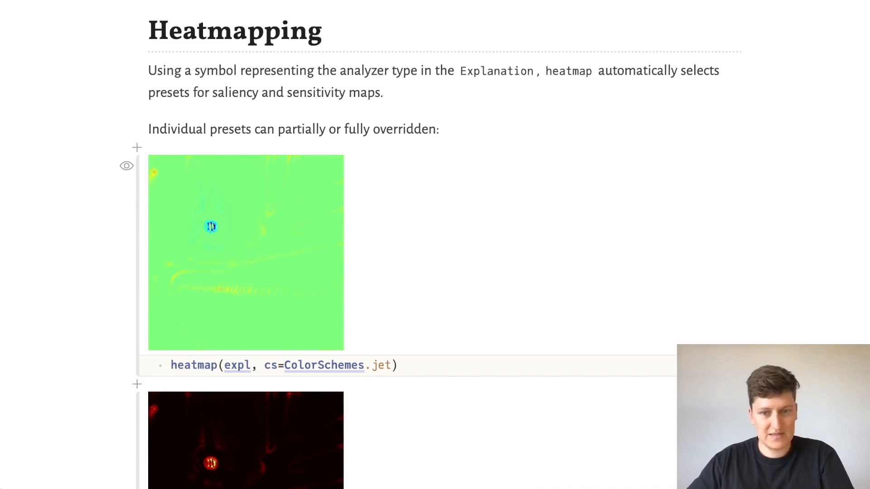
{"action": "scroll", "scroll_direction": "down", "scroll_amount": 3}
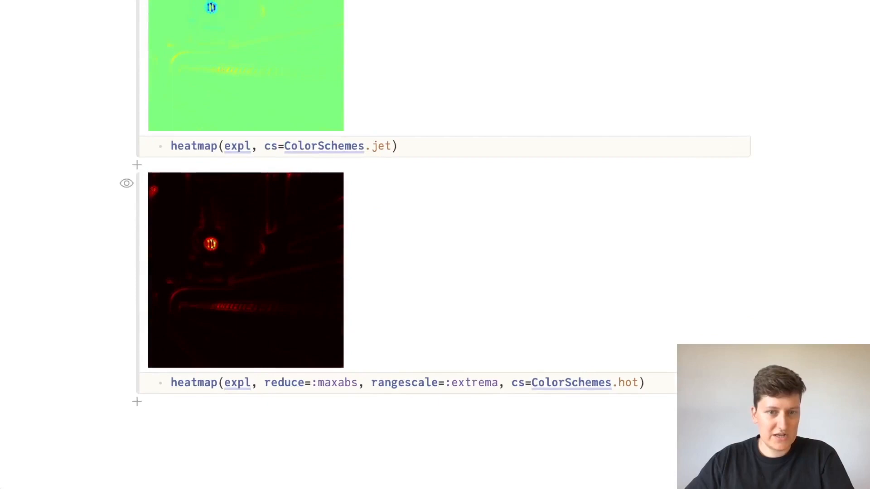